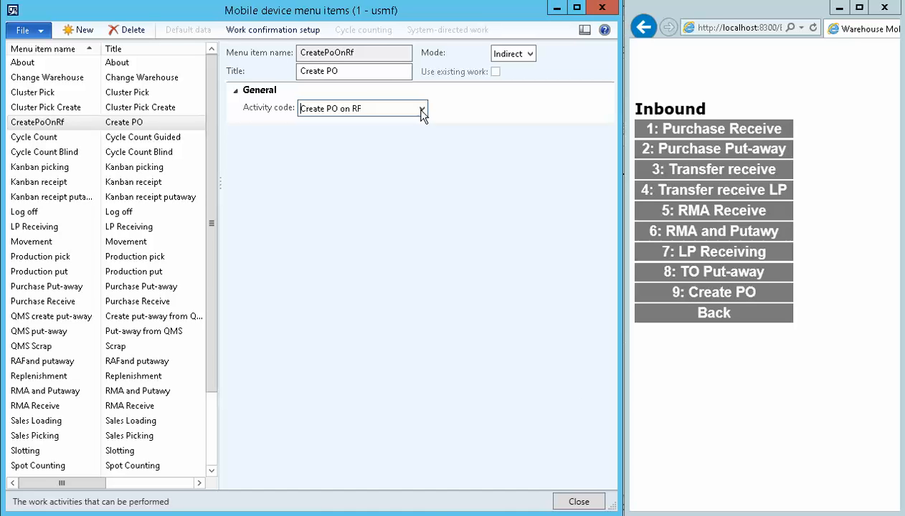
Keep the Create PO on RF activity code and create order 001138 for vendor 1003
left_click(422, 109)
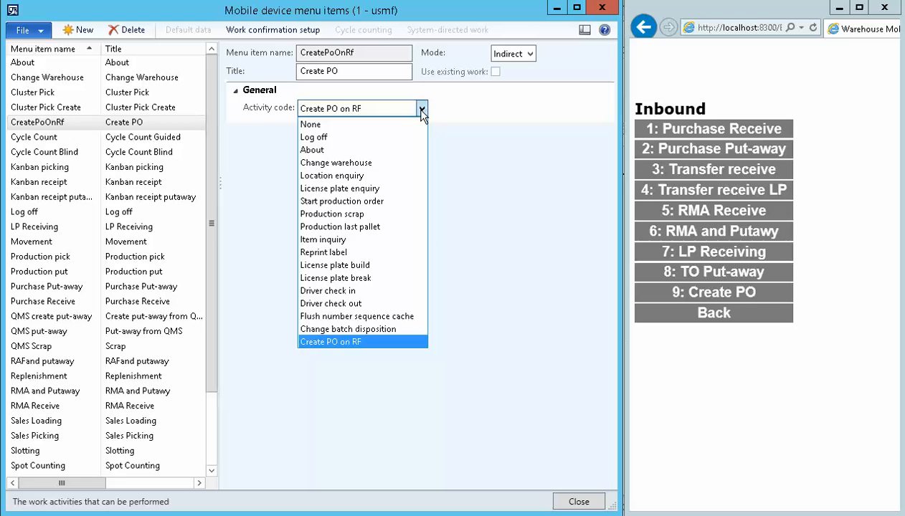
left_click(330, 342)
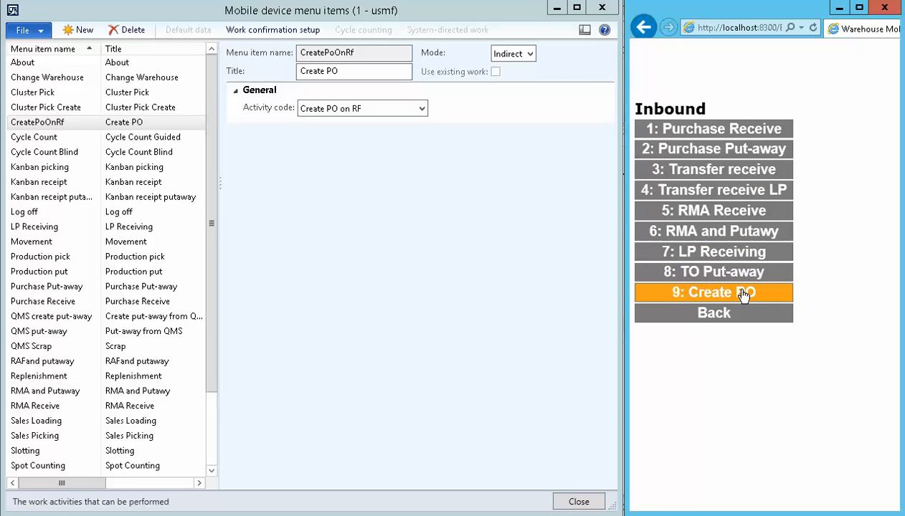
left_click(712, 292)
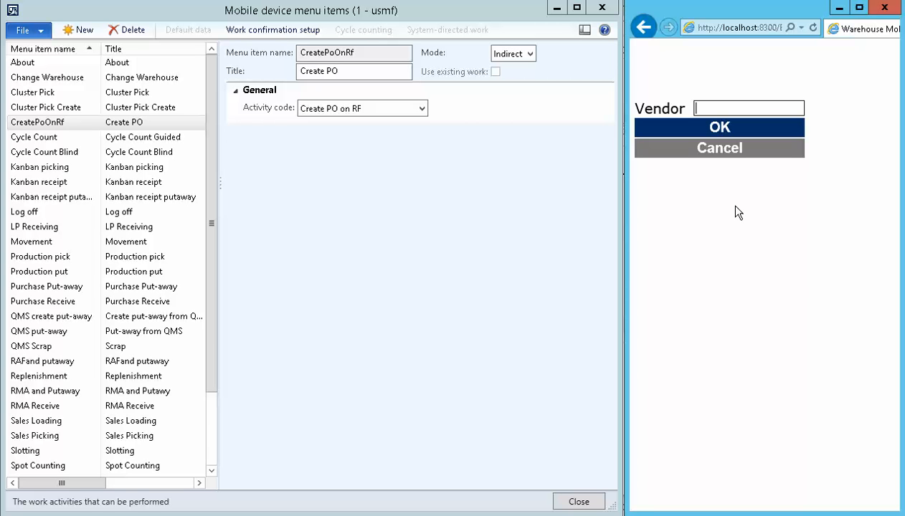
type("1003")
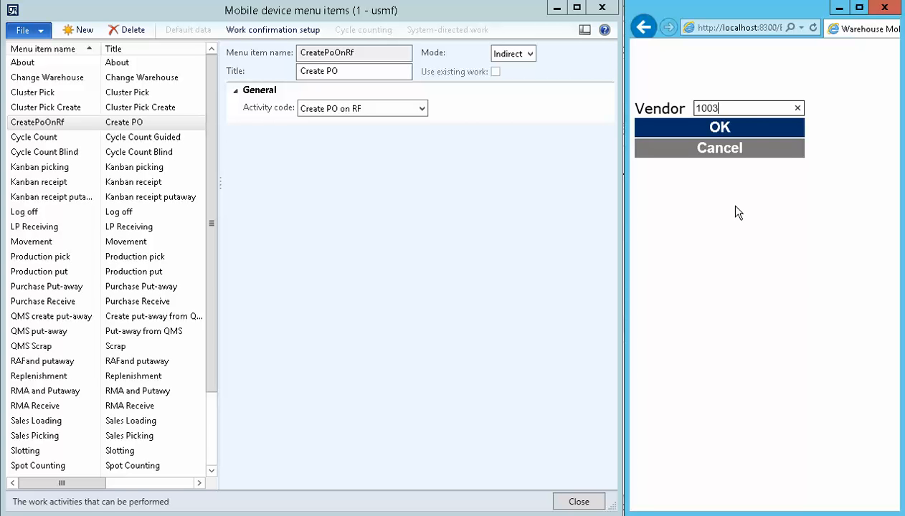
left_click(719, 126)
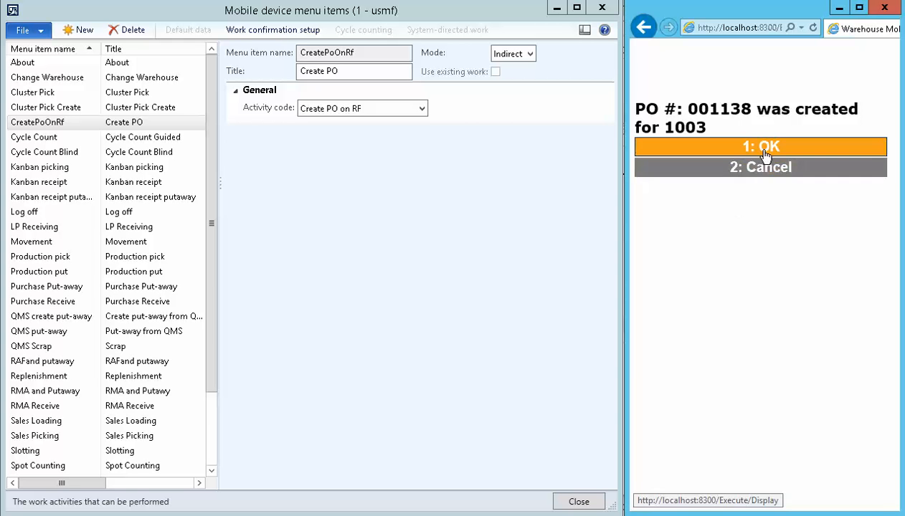
left_click(760, 147)
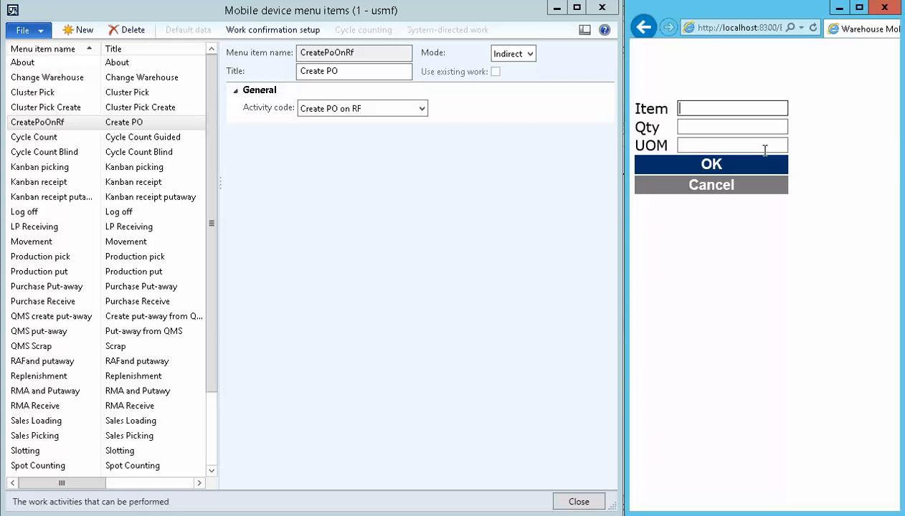
Enter and confirm a purchase line for item L0100, quantity 1, unit ea
type("L0")
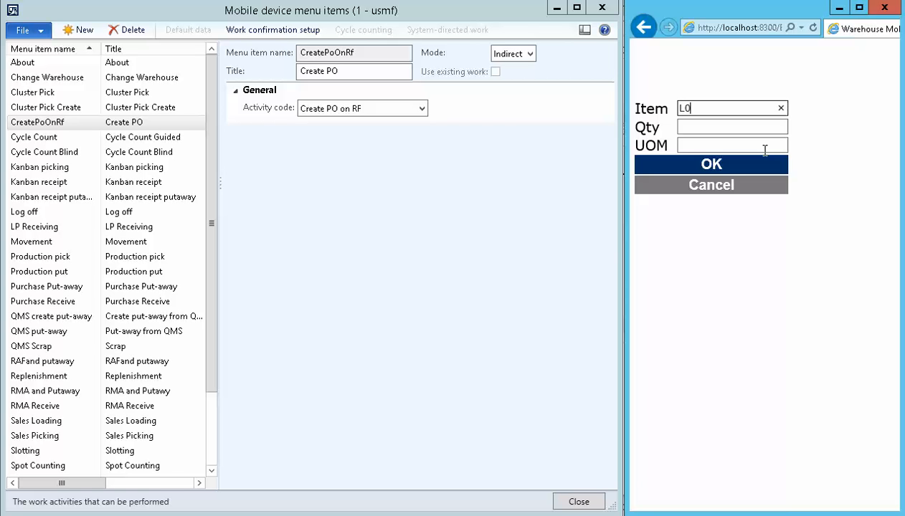
type("100")
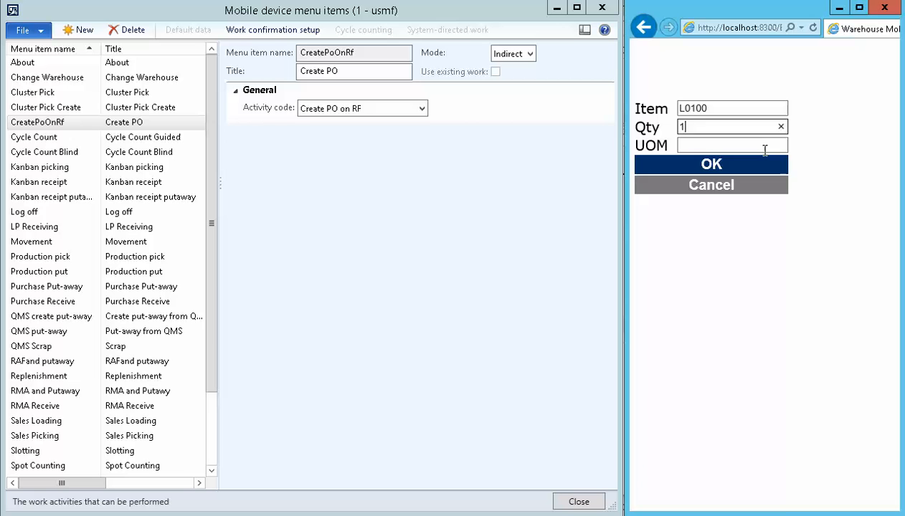
type("ea")
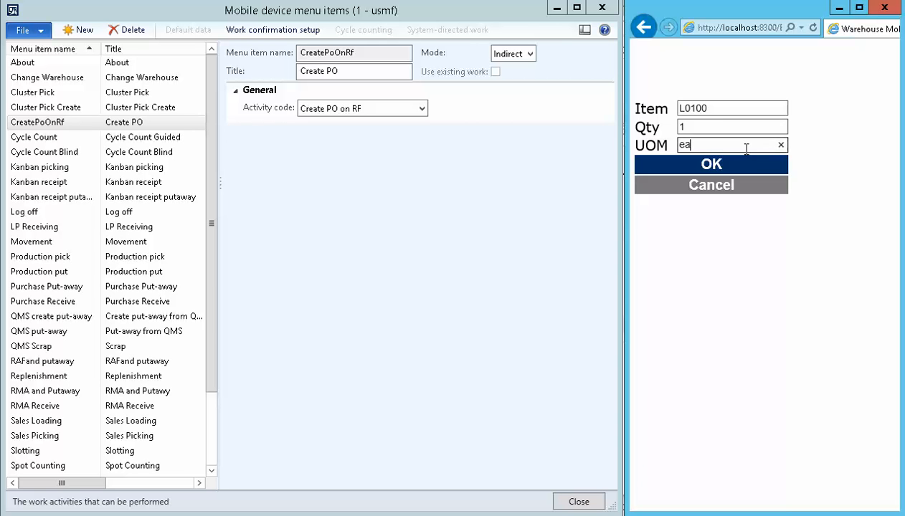
left_click(710, 164)
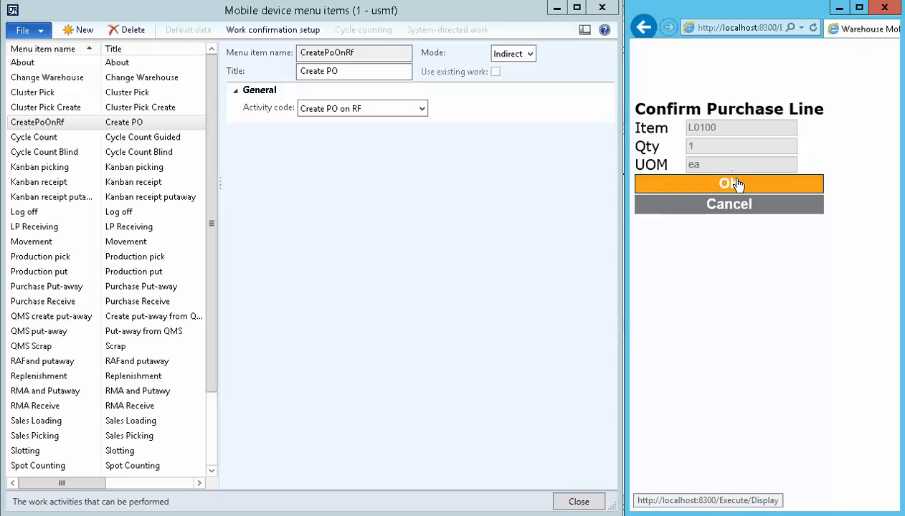
left_click(728, 183)
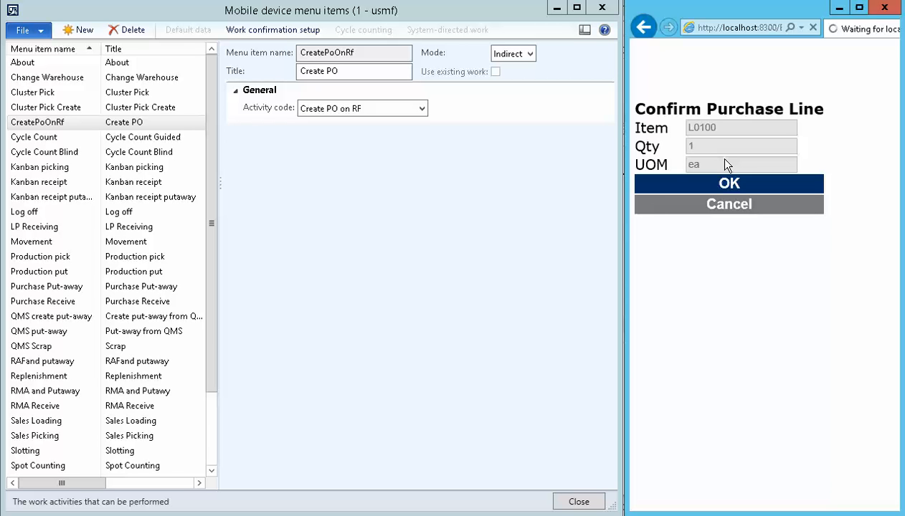
left_click(729, 183)
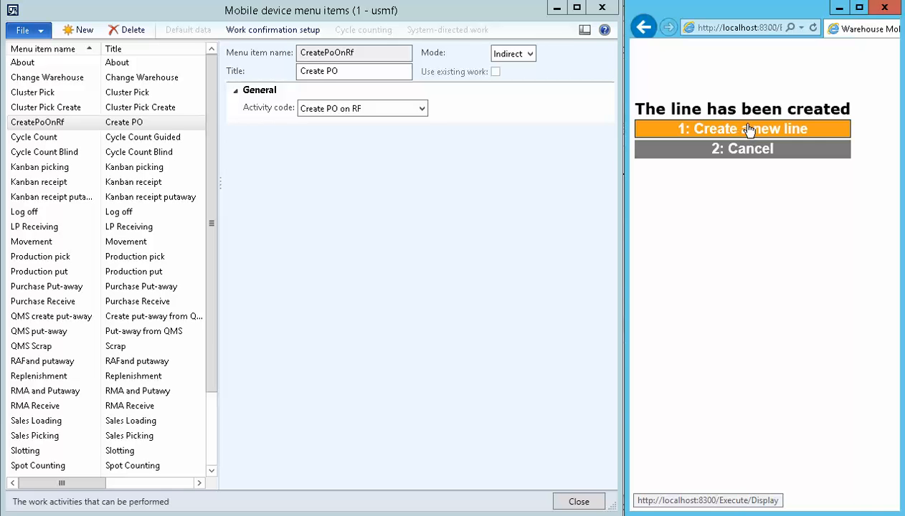
Start a new line and submit item L0101 with quantity 1 in unit ea
left_click(742, 129)
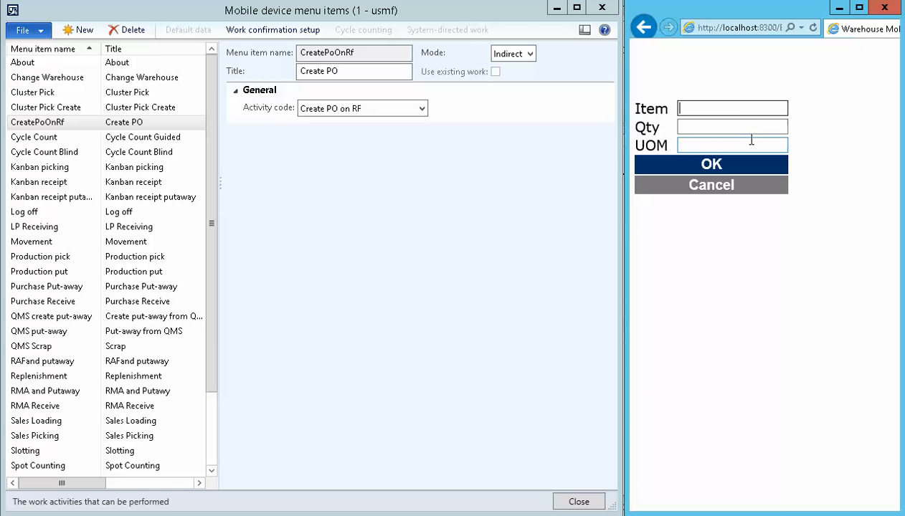
type("L01")
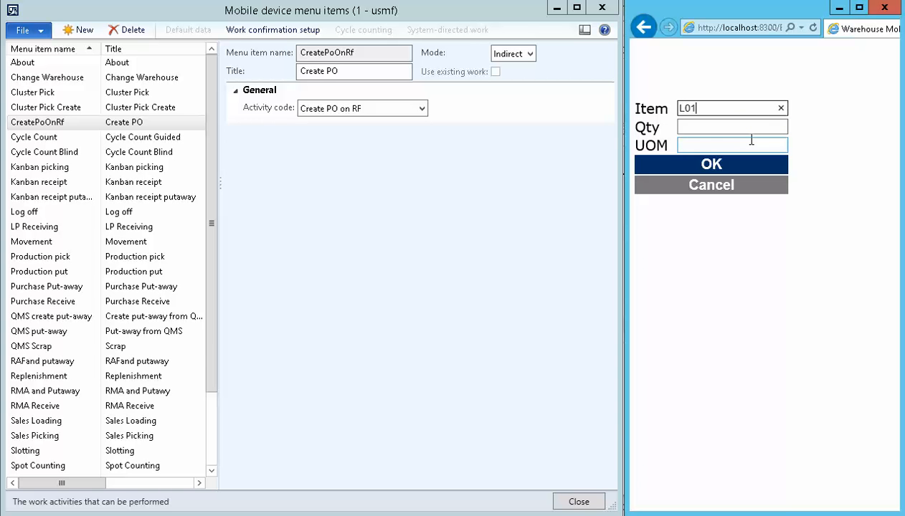
type("01")
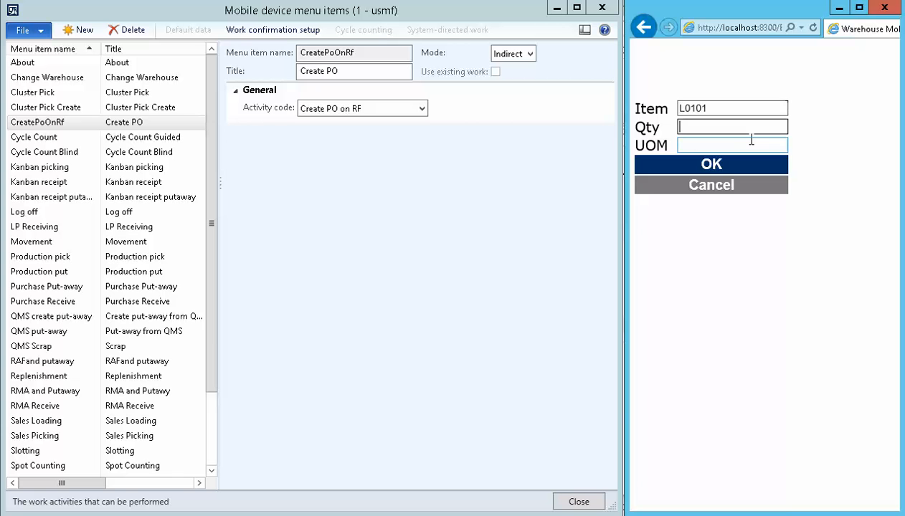
type("1")
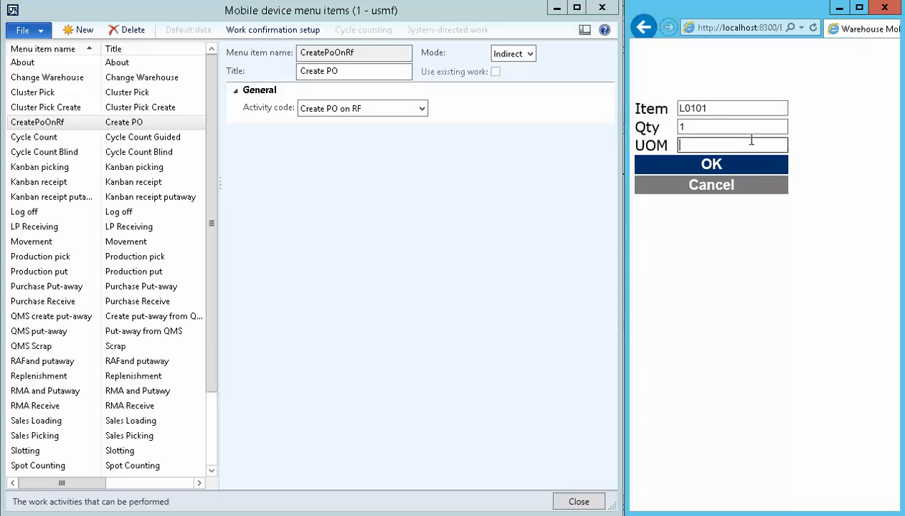
type("ea")
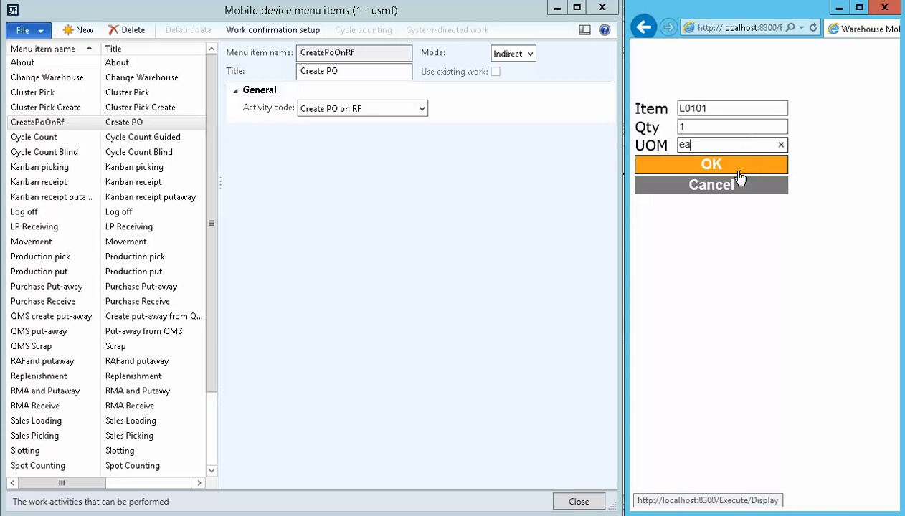
left_click(710, 164)
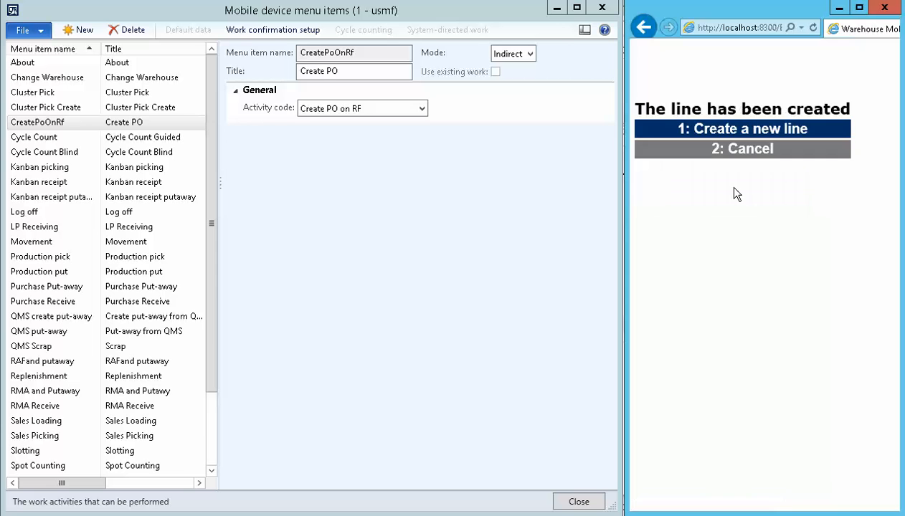
Add and confirm line L0101, quantity 1 PL, then cancel back to the Inbound menu
left_click(741, 128)
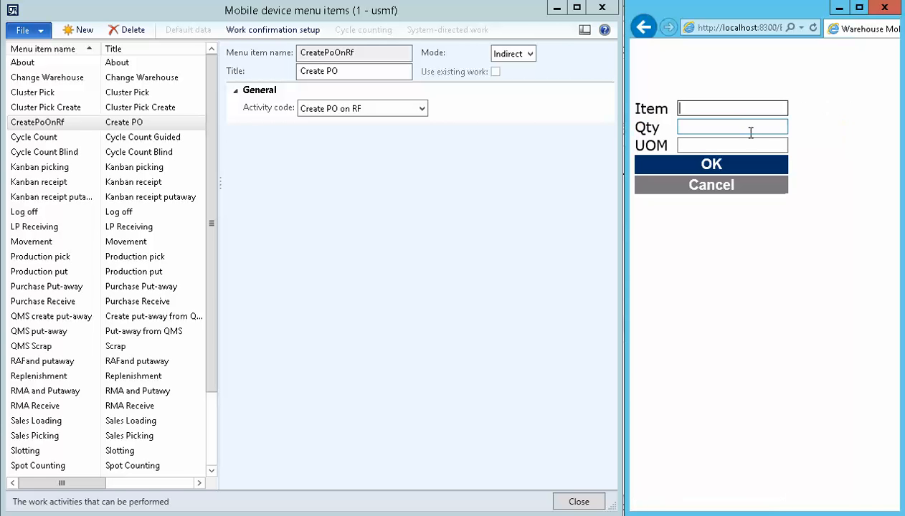
type("L")
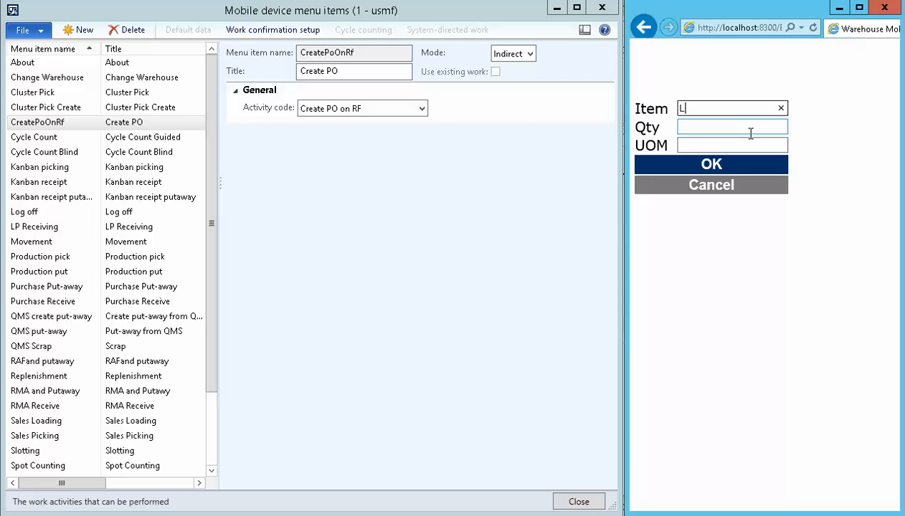
type("0")
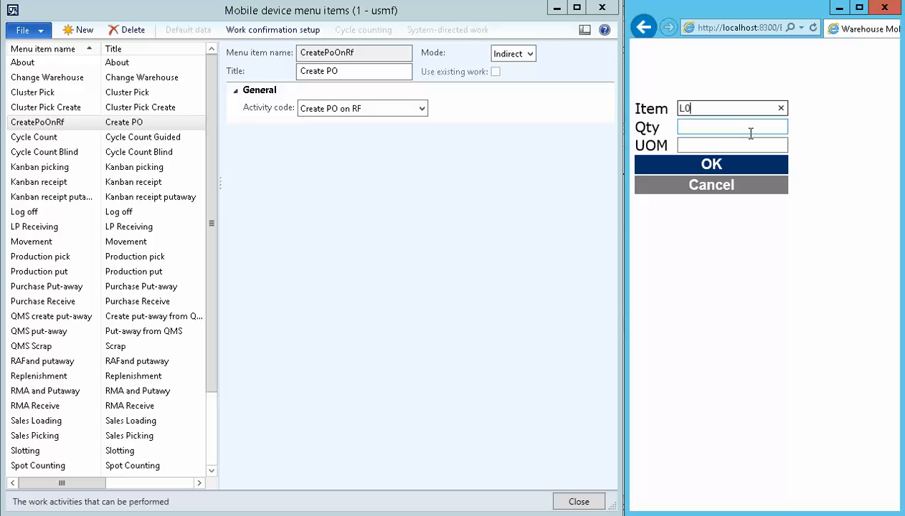
type("101")
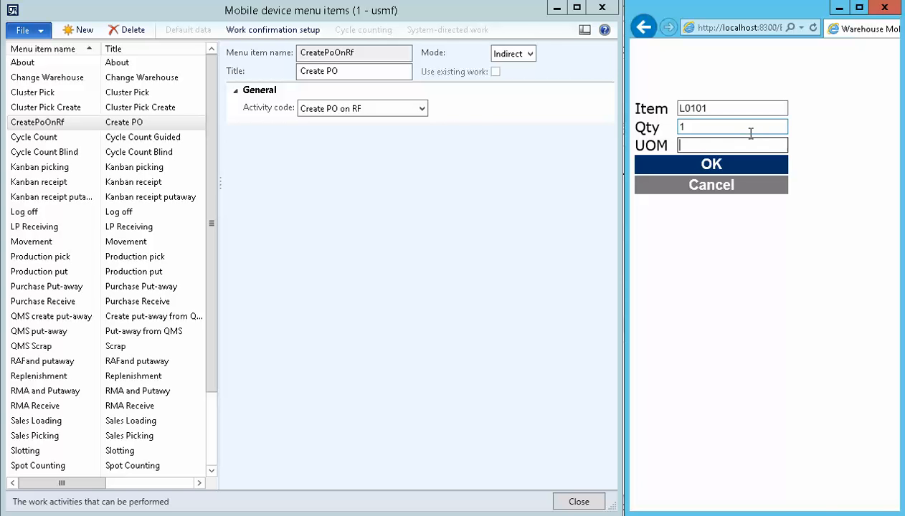
left_click(711, 164)
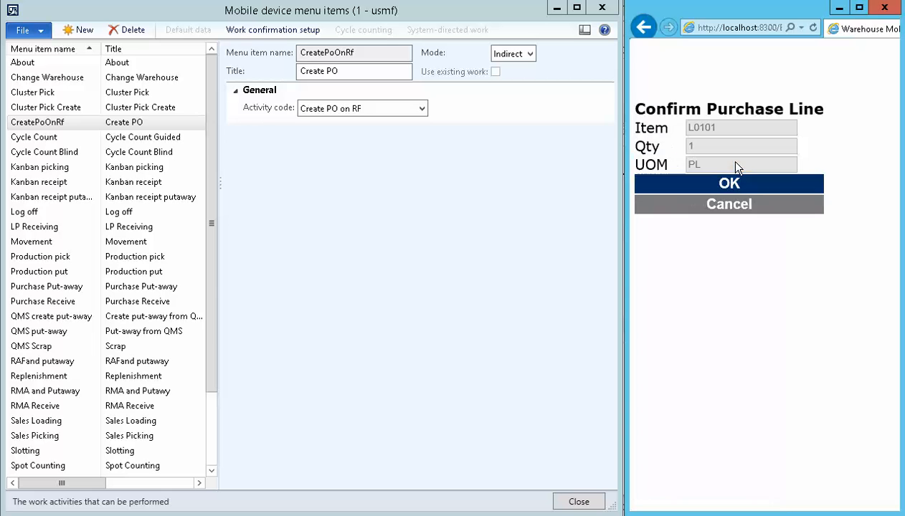
left_click(728, 183)
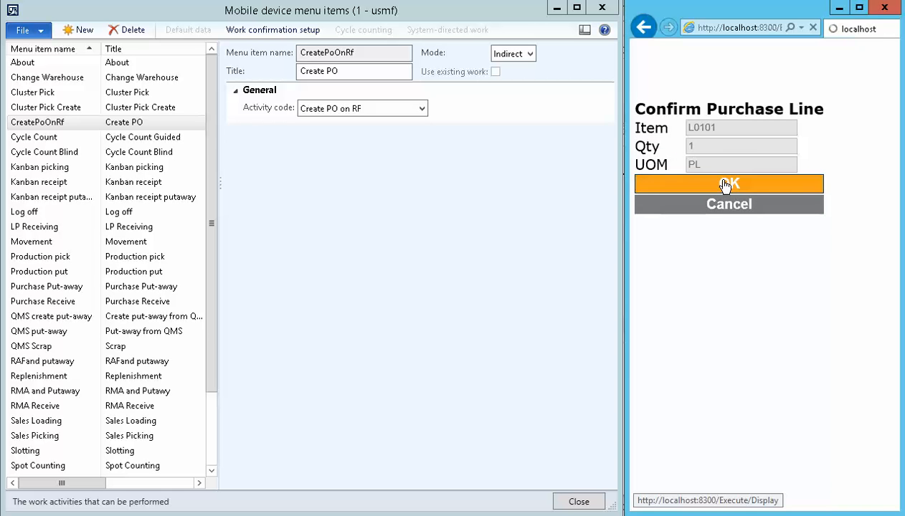
left_click(728, 184)
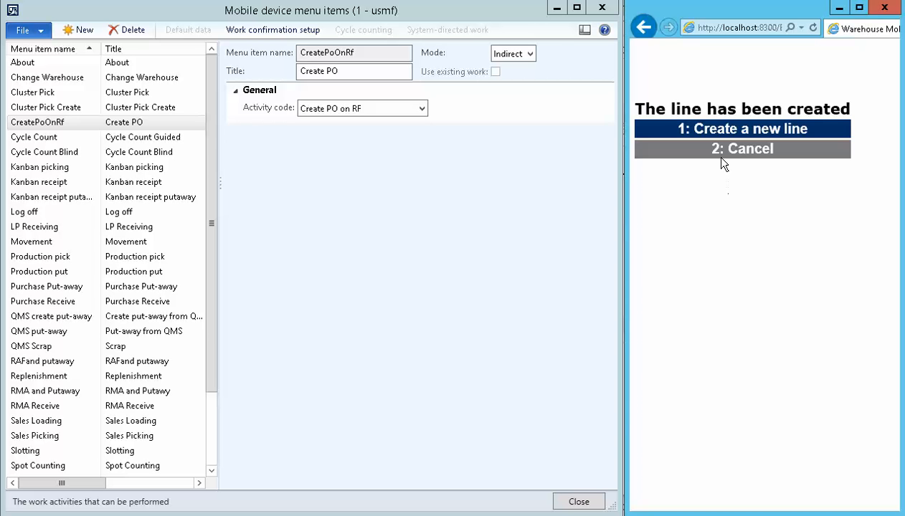
left_click(742, 129)
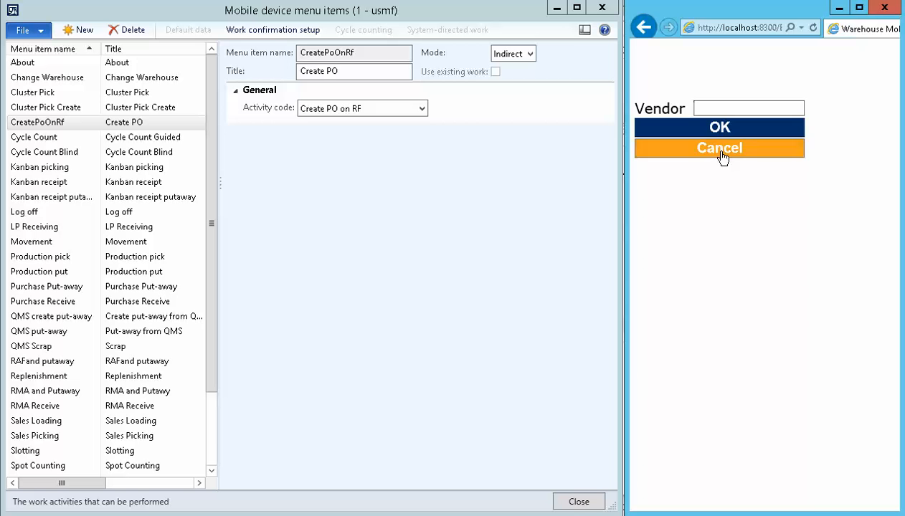
left_click(718, 148)
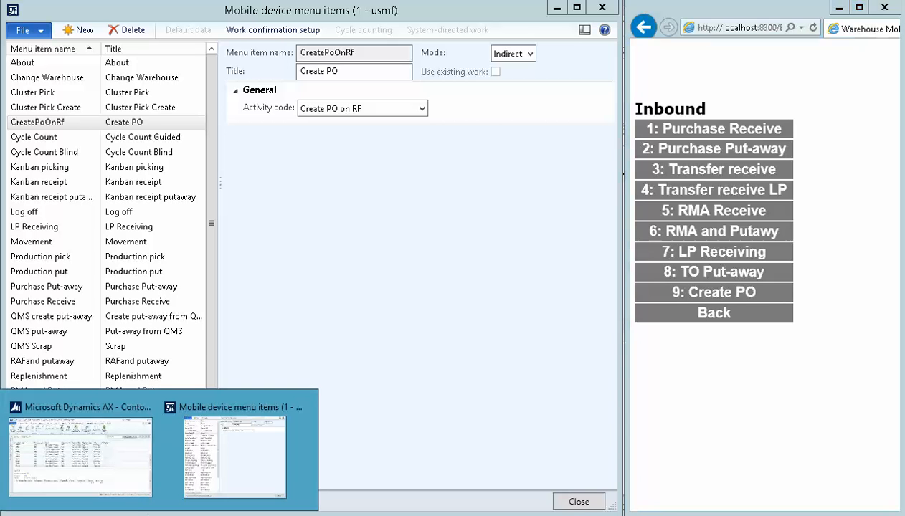
Switch to the Dynamics AX window to view purchase order 001138 in All purchase orders
left_click(80, 455)
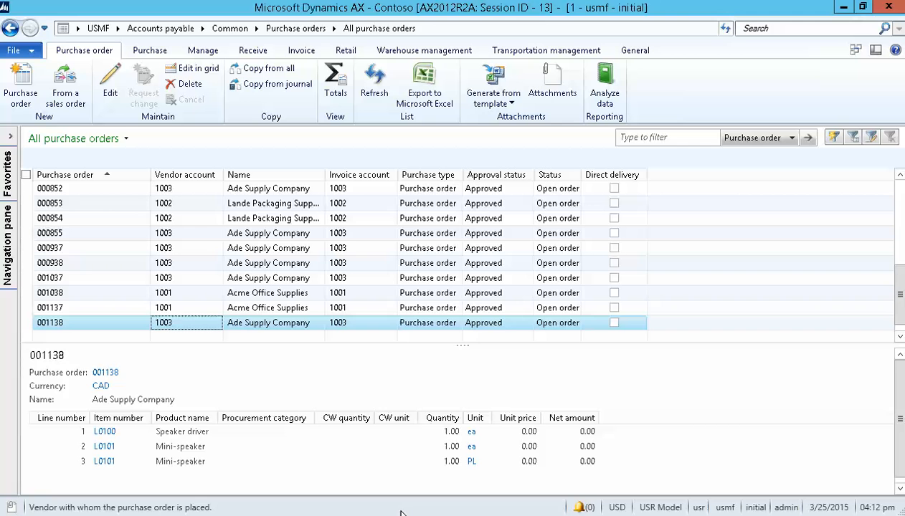
mouse_move(602, 471)
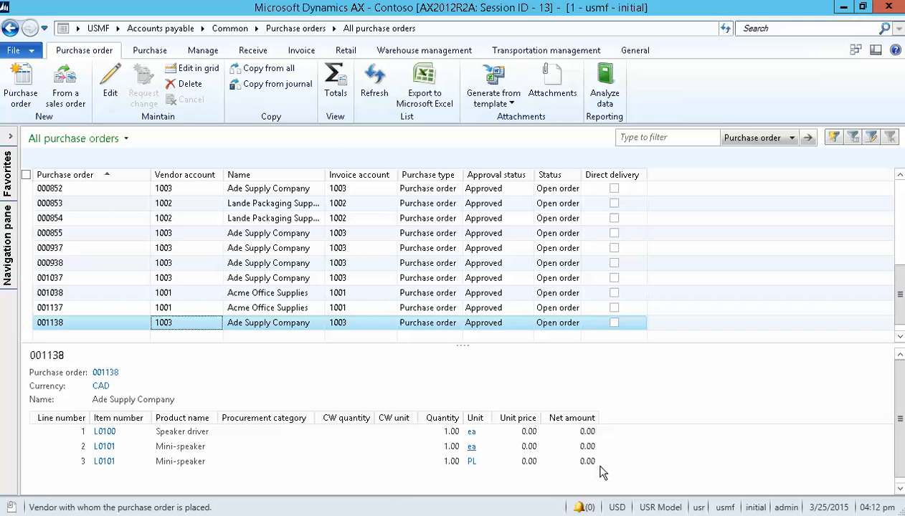